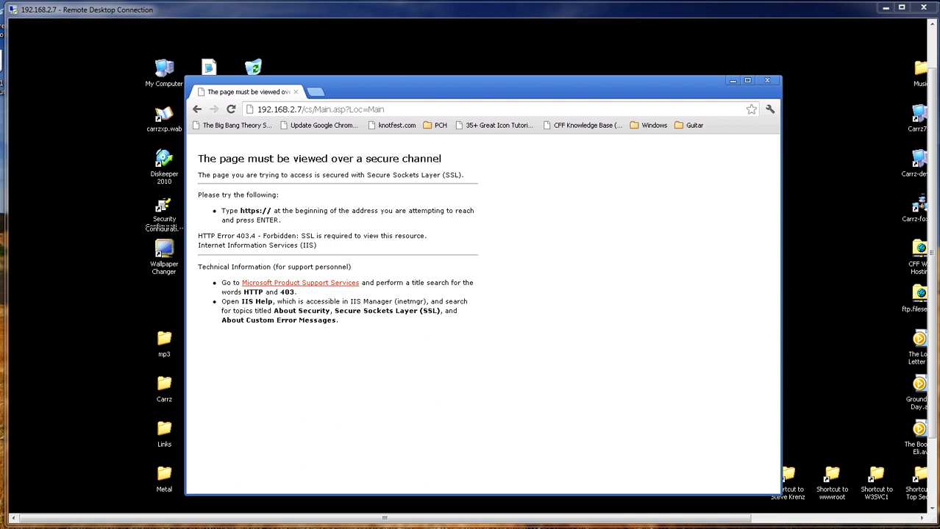
{"action": "mouse_move", "coordinate": [362, 238]}
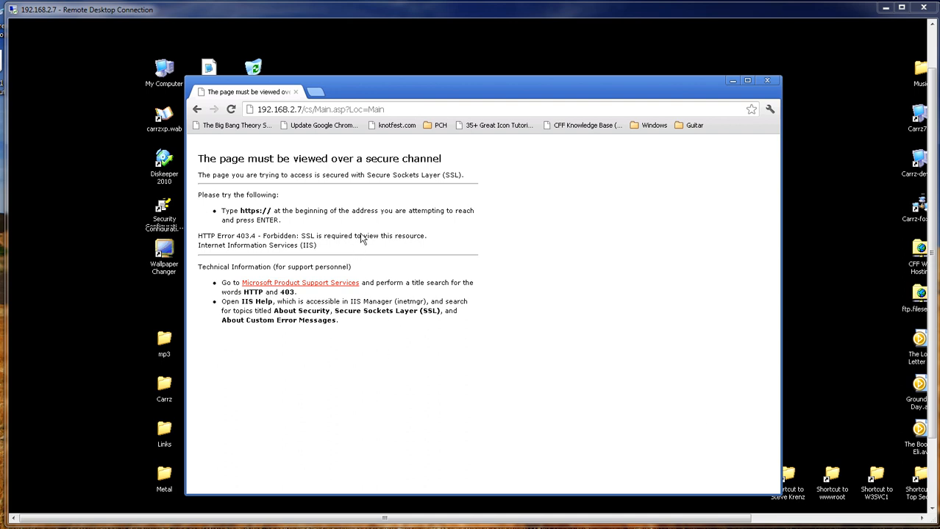
{"action": "mouse_move", "coordinate": [350, 171]}
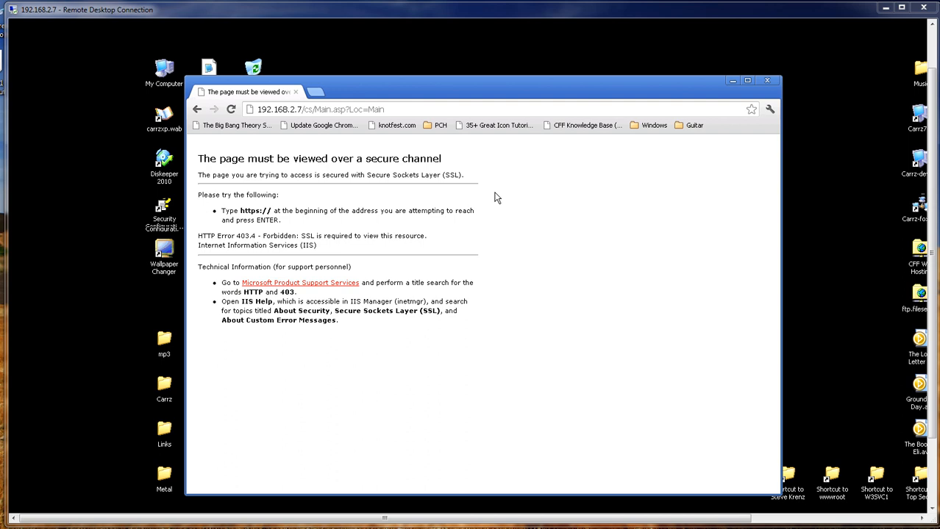
{"action": "mouse_move", "coordinate": [420, 212]}
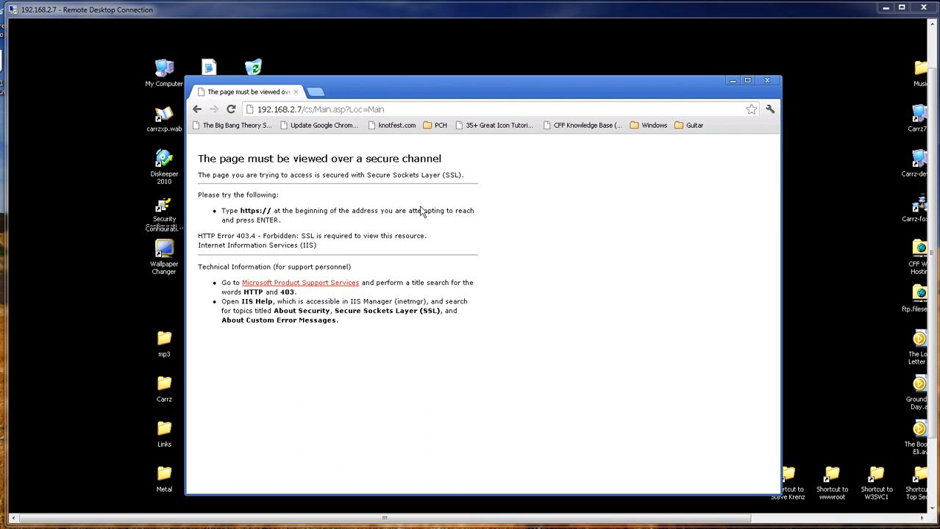
{"action": "mouse_move", "coordinate": [238, 220]}
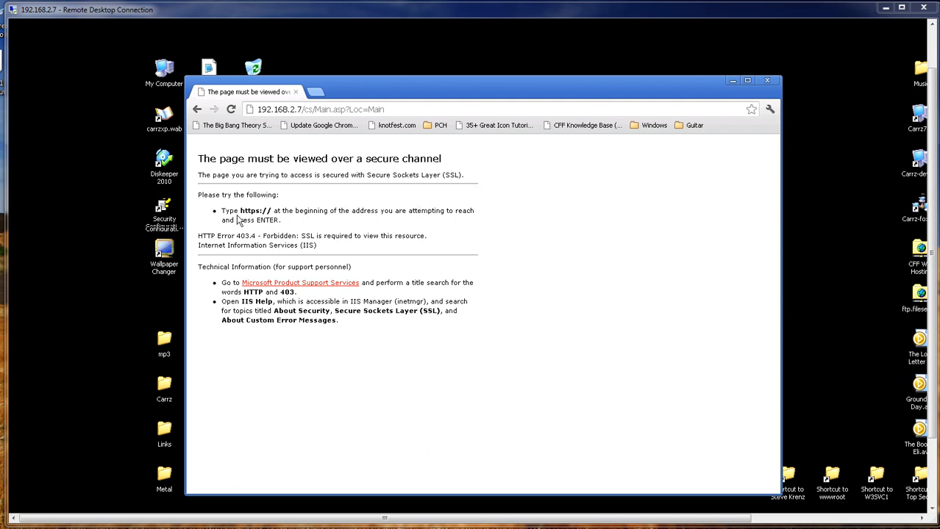
{"action": "mouse_move", "coordinate": [250, 221]}
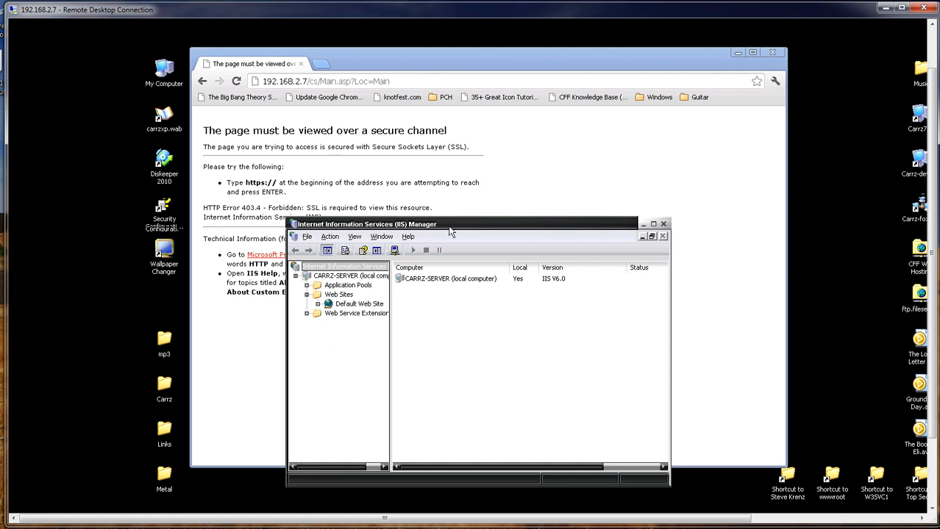
Bring up the Default Web Site's Properties at the Directory Security settings.
{"action": "right_click", "coordinate": [360, 293]}
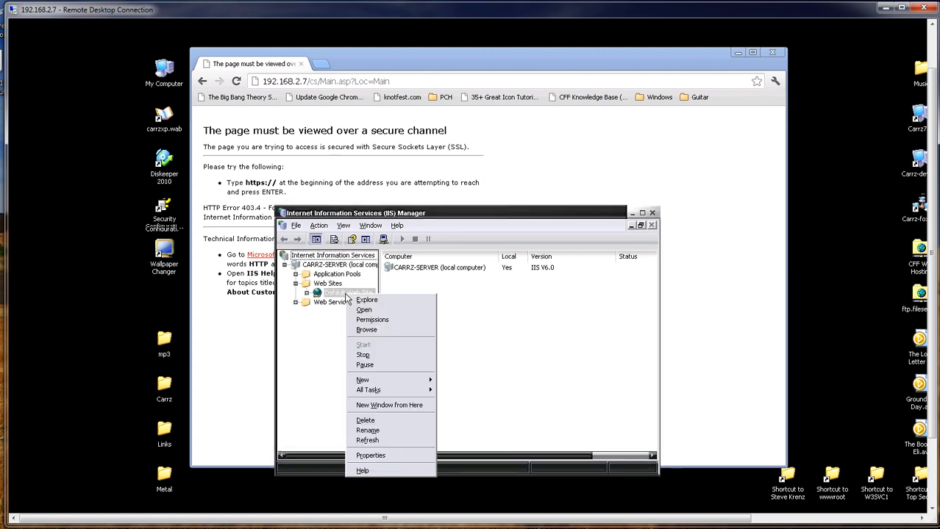
{"action": "mouse_move", "coordinate": [341, 304]}
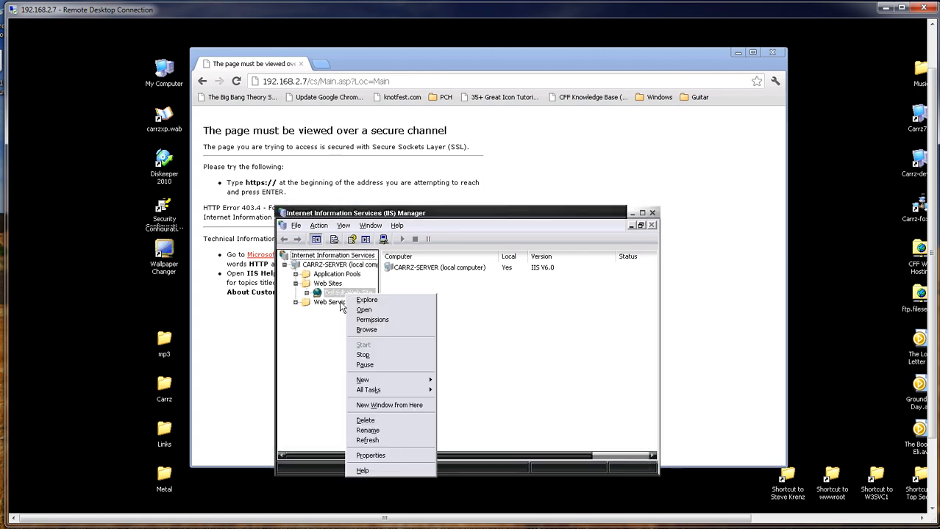
{"action": "mouse_move", "coordinate": [377, 456]}
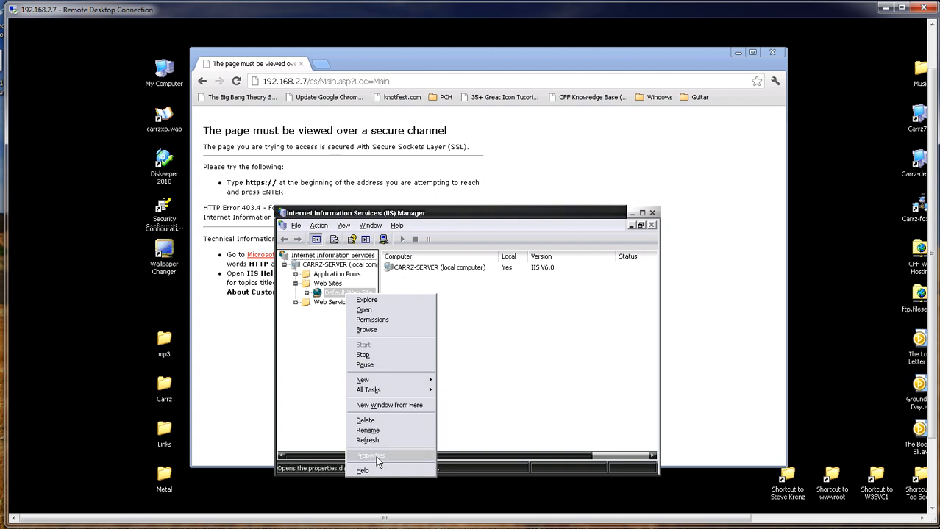
{"action": "left_click", "coordinate": [370, 456]}
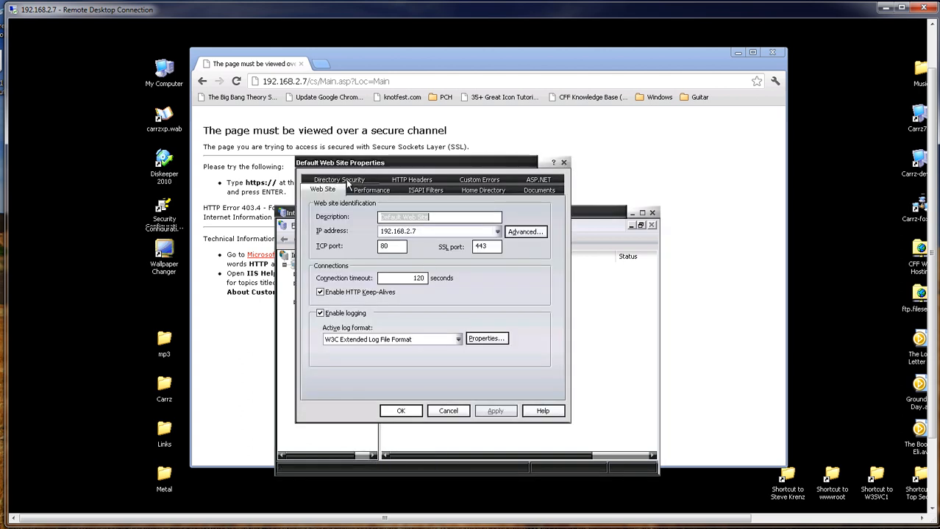
{"action": "left_click", "coordinate": [339, 188]}
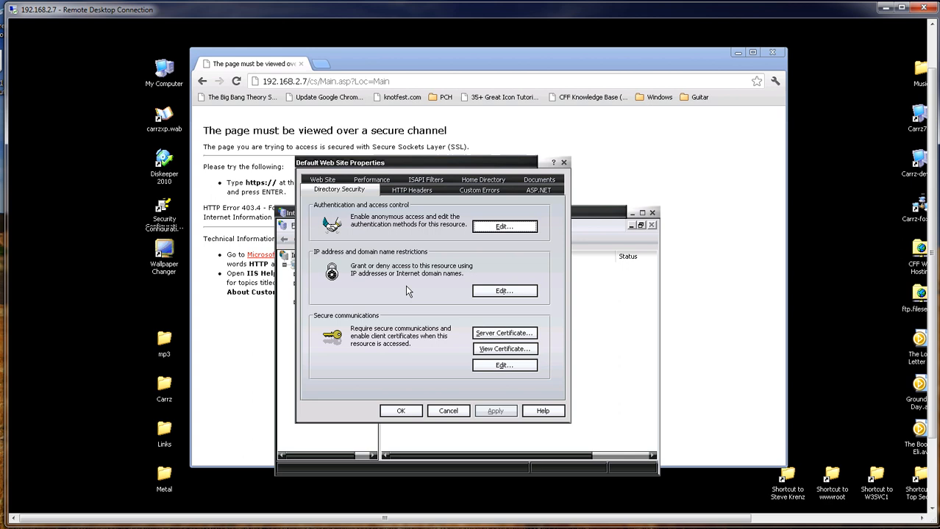
{"action": "mouse_move", "coordinate": [368, 325]}
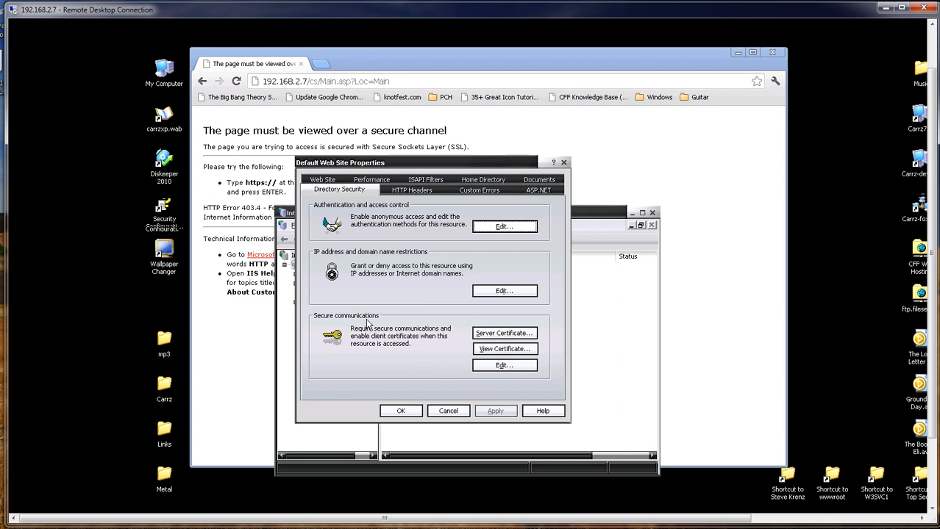
Uncheck Require secure channel (SSL), apply it to child sites via Inheritance Overrides, and close Properties.
{"action": "left_click", "coordinate": [503, 365]}
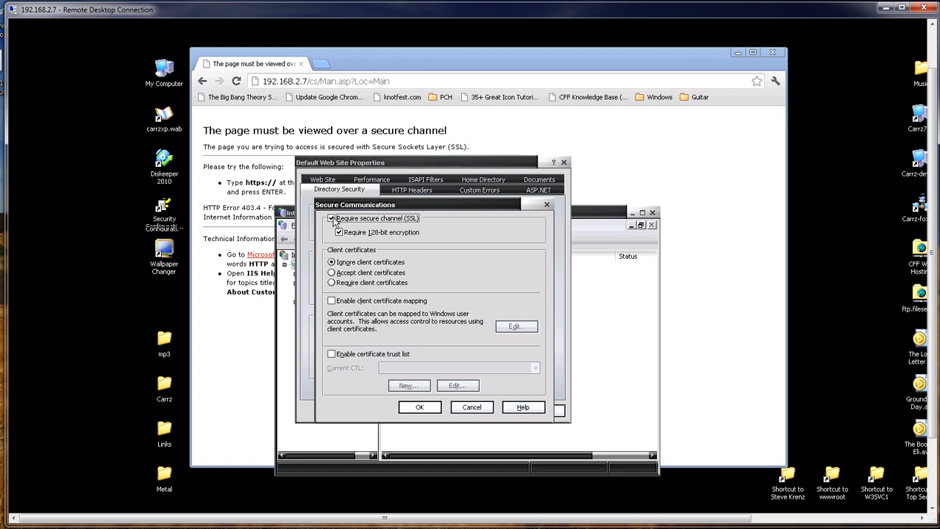
{"action": "left_click", "coordinate": [332, 217]}
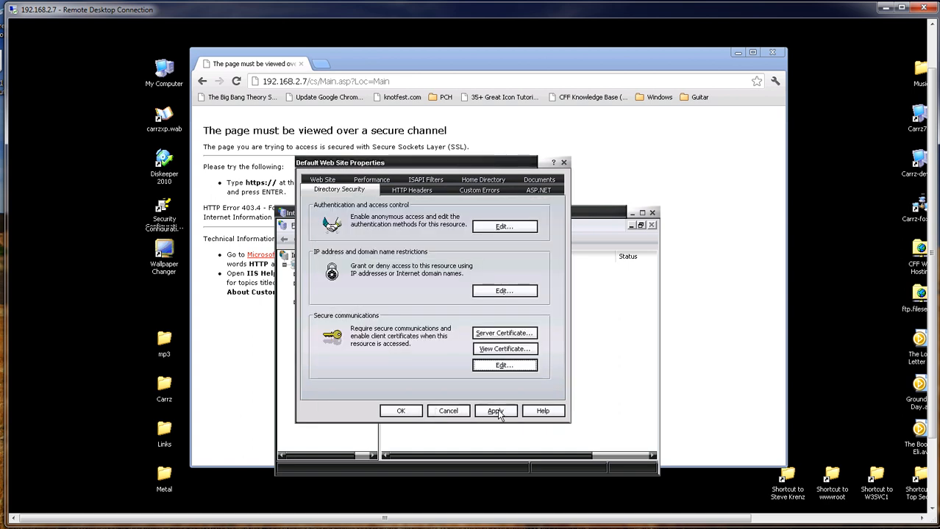
{"action": "left_click", "coordinate": [495, 411]}
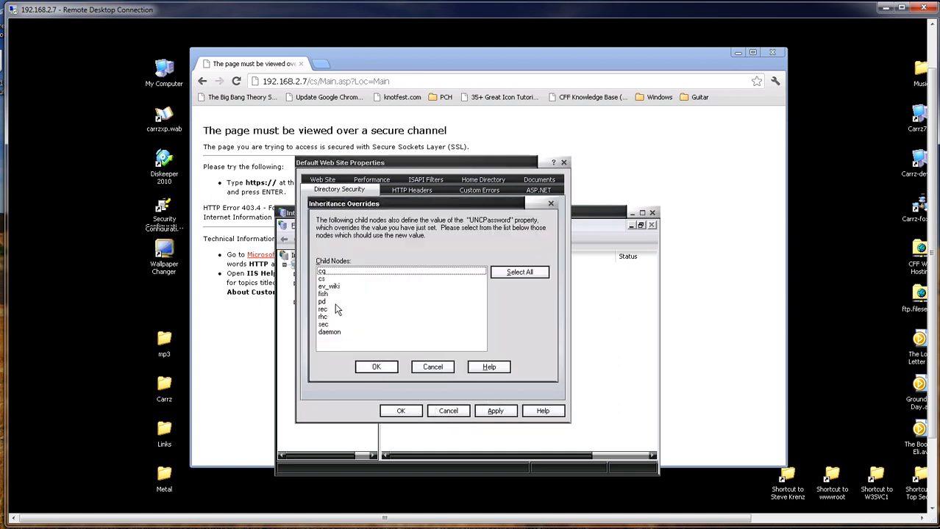
{"action": "left_click", "coordinate": [376, 368]}
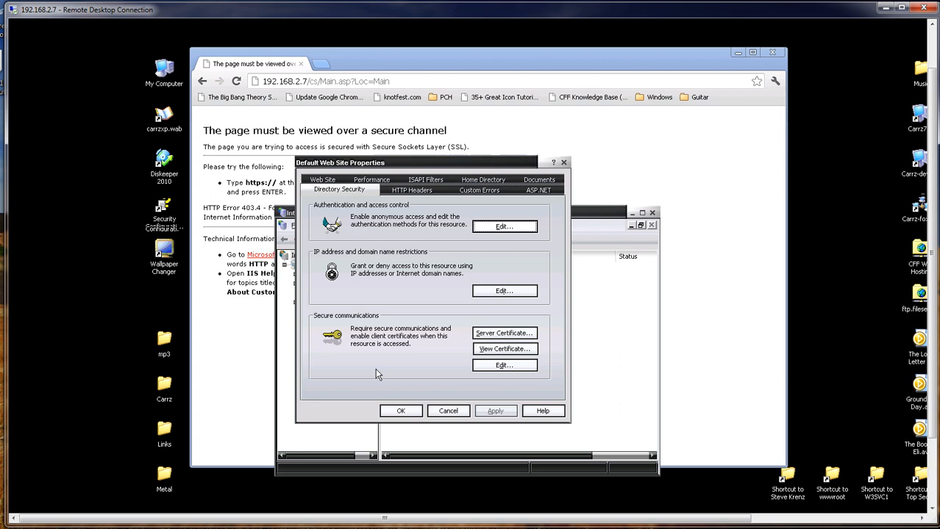
{"action": "left_click", "coordinate": [400, 412]}
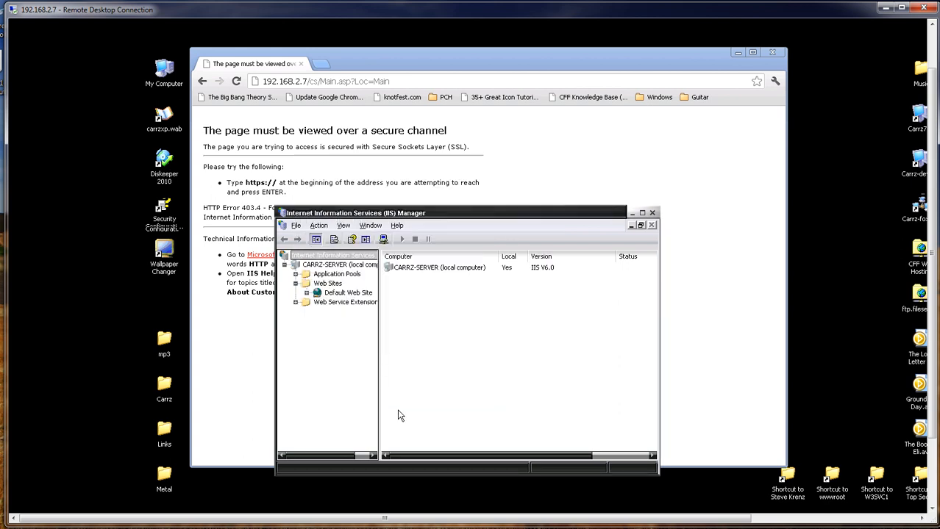
Reload the page in Chrome so the CFF Coding Source home page loads over plain HTTP.
{"action": "left_click_drag", "start_coordinate": [453, 214], "coordinate": [453, 247]}
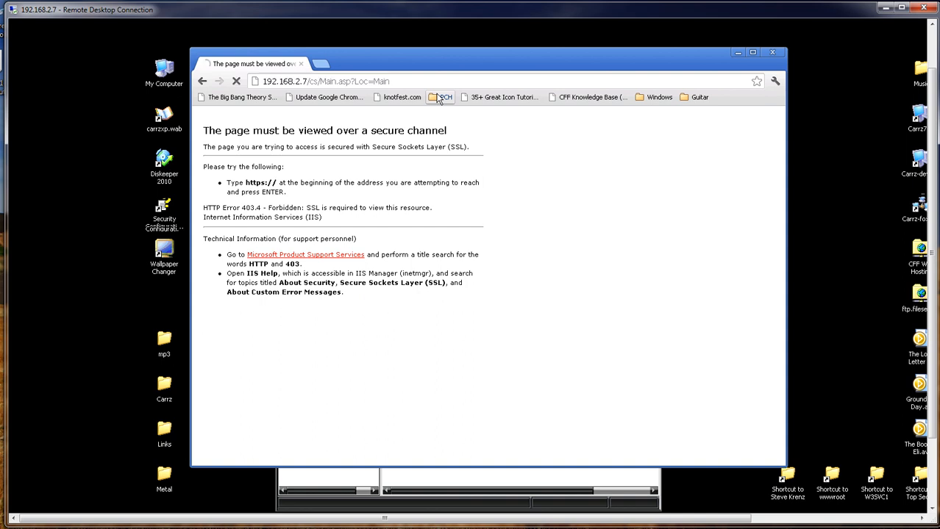
{"action": "left_click", "coordinate": [440, 97]}
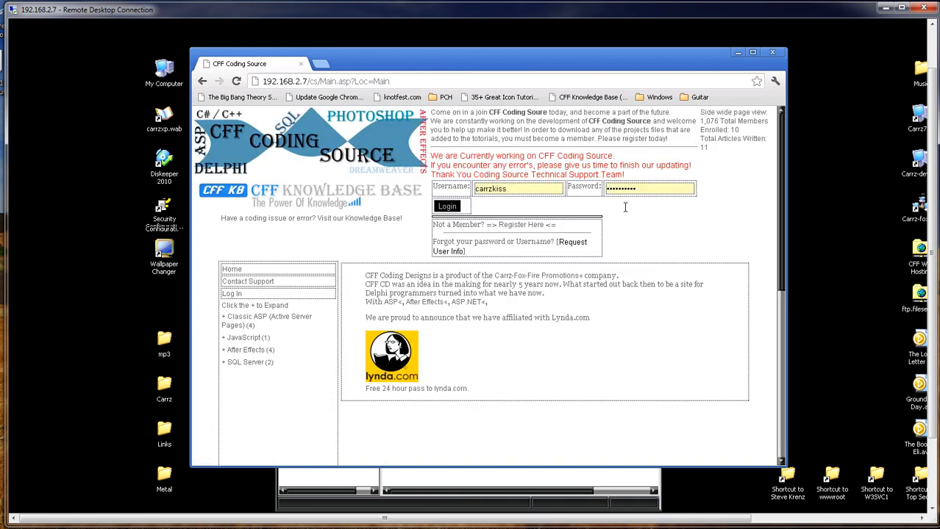